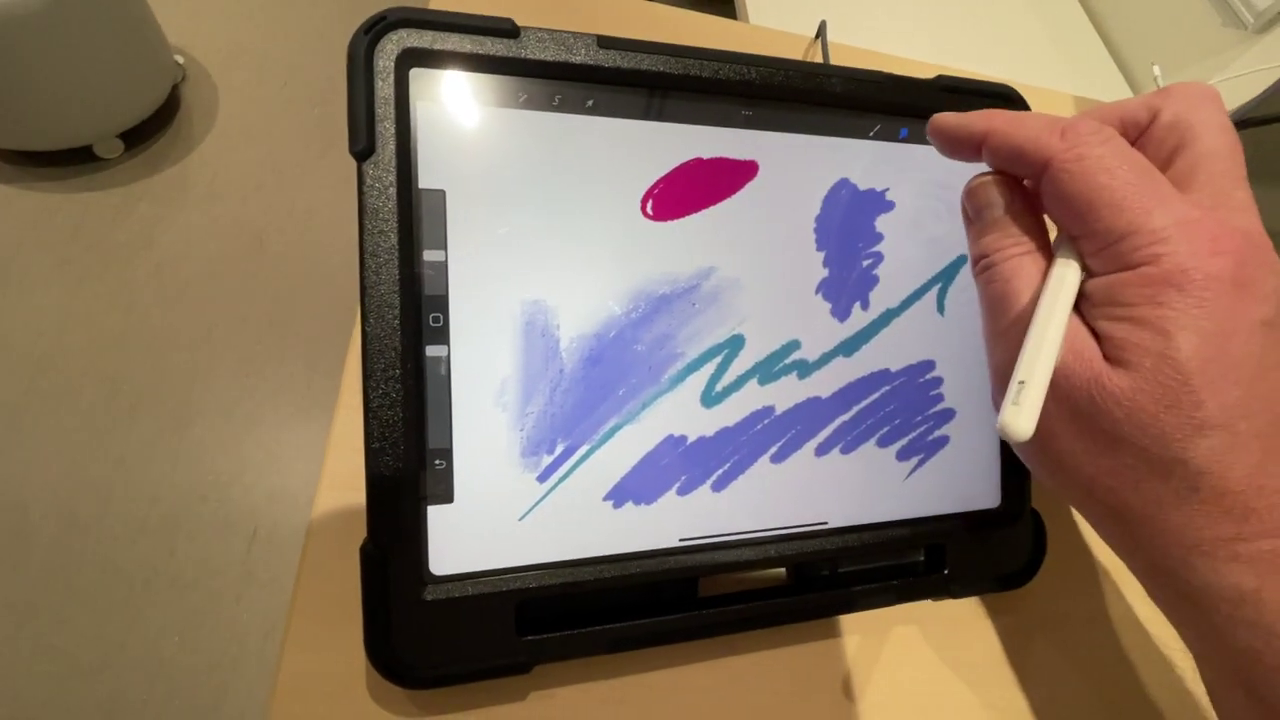
pyautogui.click(907, 130)
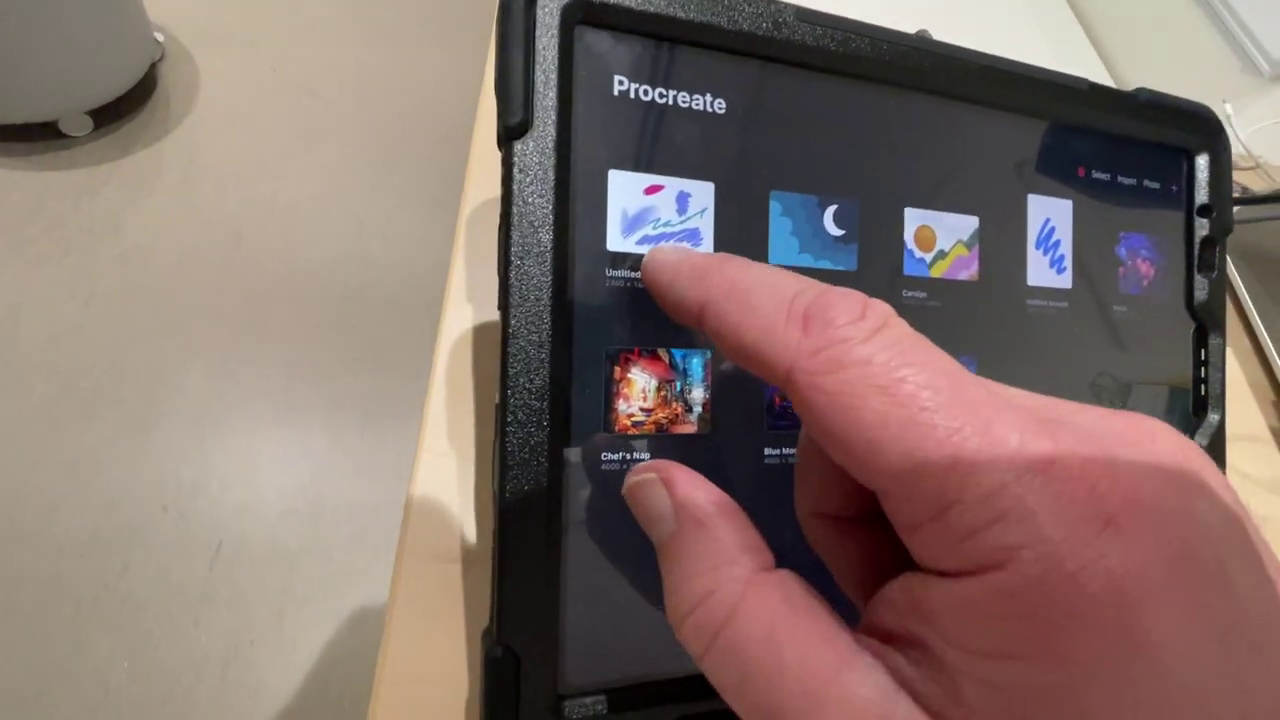
pyautogui.click(662, 222)
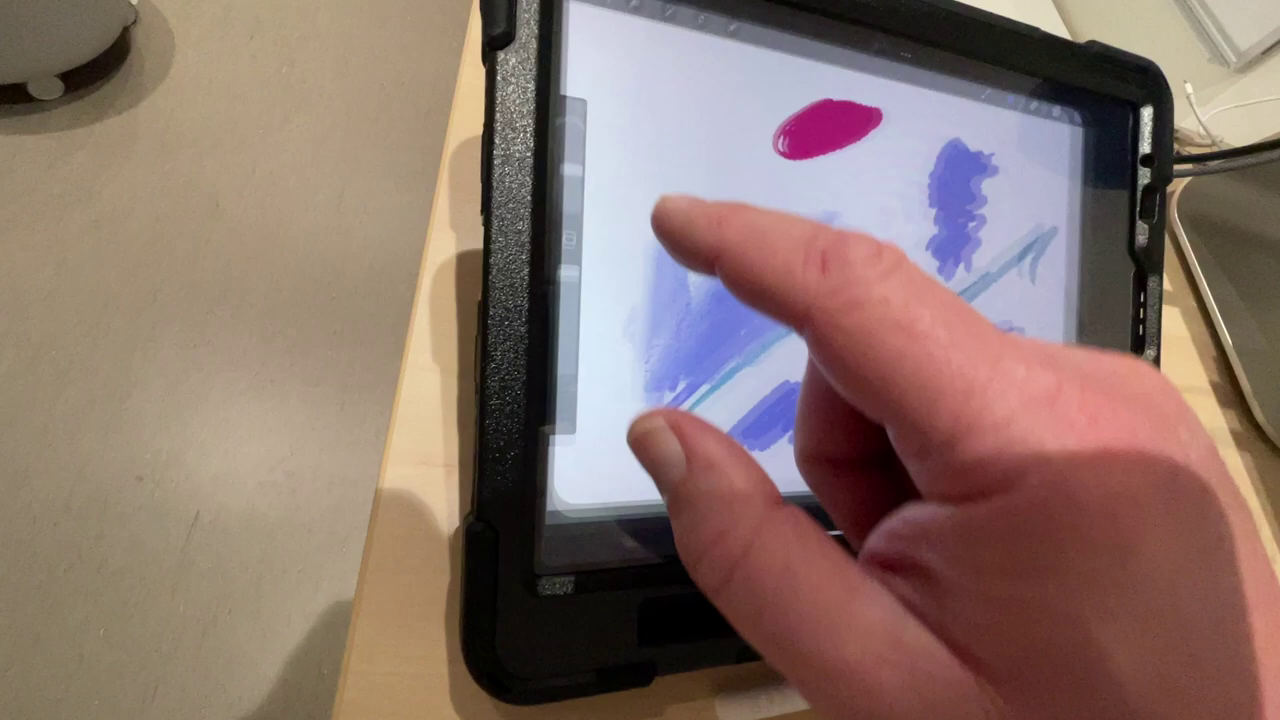